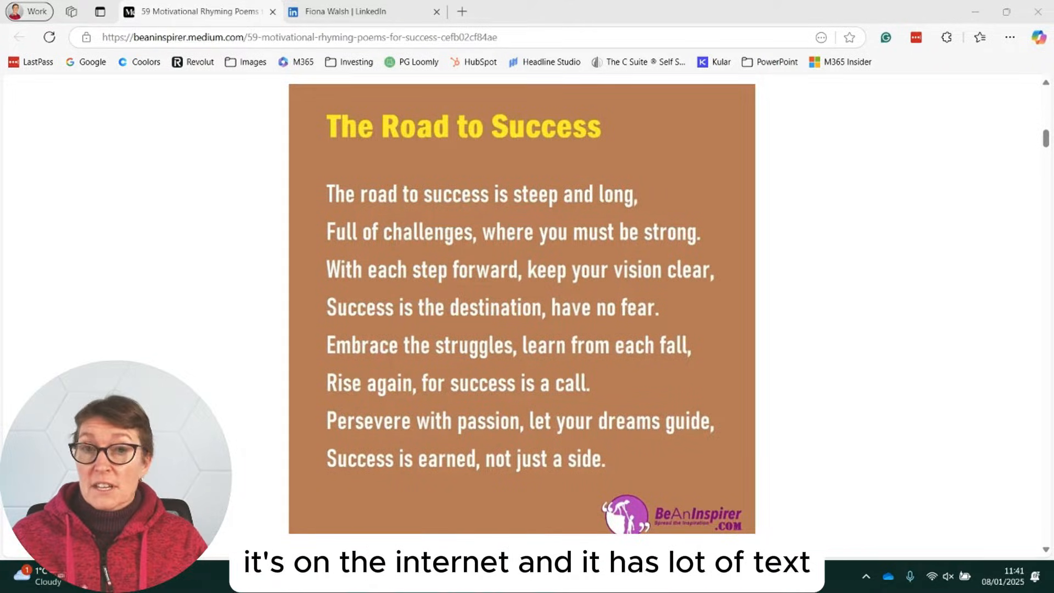
{"action": "mouse_move", "coordinate": [897, 388]}
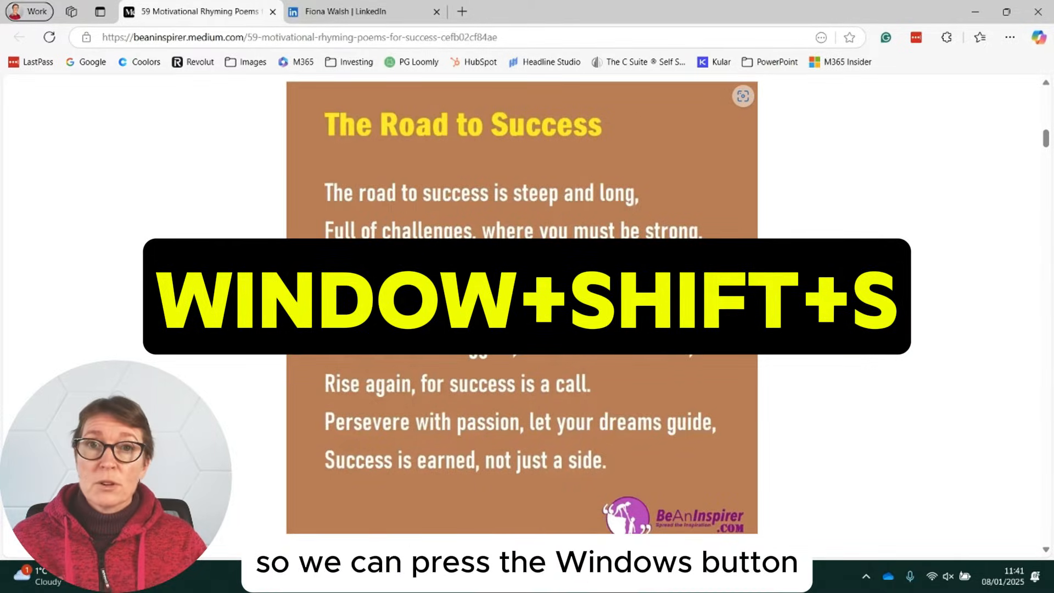
Step: Snip the Road to Success poem image and bring the capture up in Snipping Tool
{"action": "key", "text": "win+shift+s"}
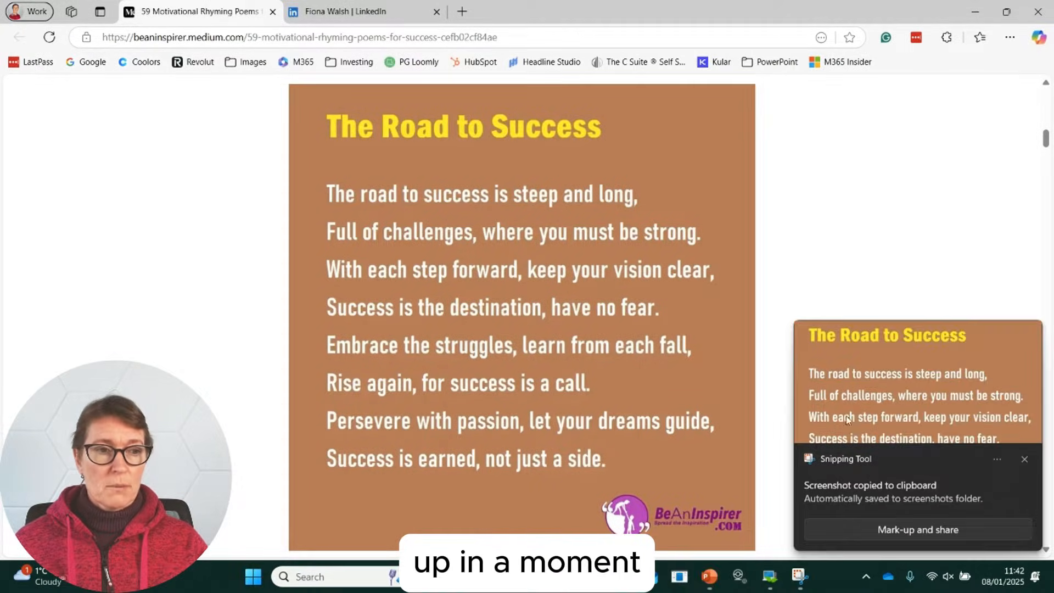
{"action": "left_click", "coordinate": [1024, 458]}
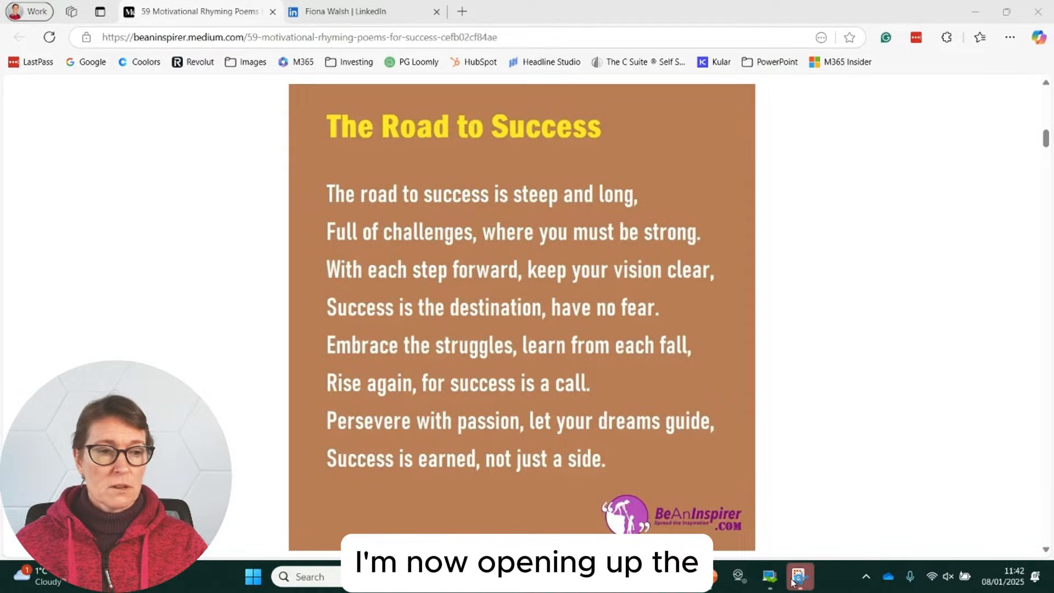
{"action": "left_click", "coordinate": [799, 576]}
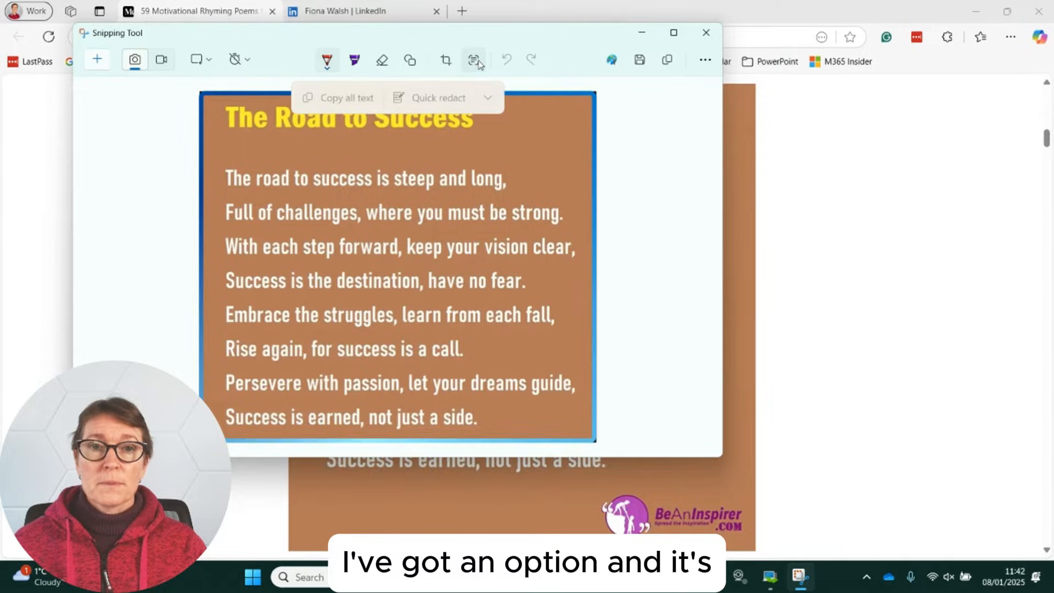
Step: Detect the poem's text with Text actions and copy all of it to the clipboard
{"action": "left_click", "coordinate": [345, 98]}
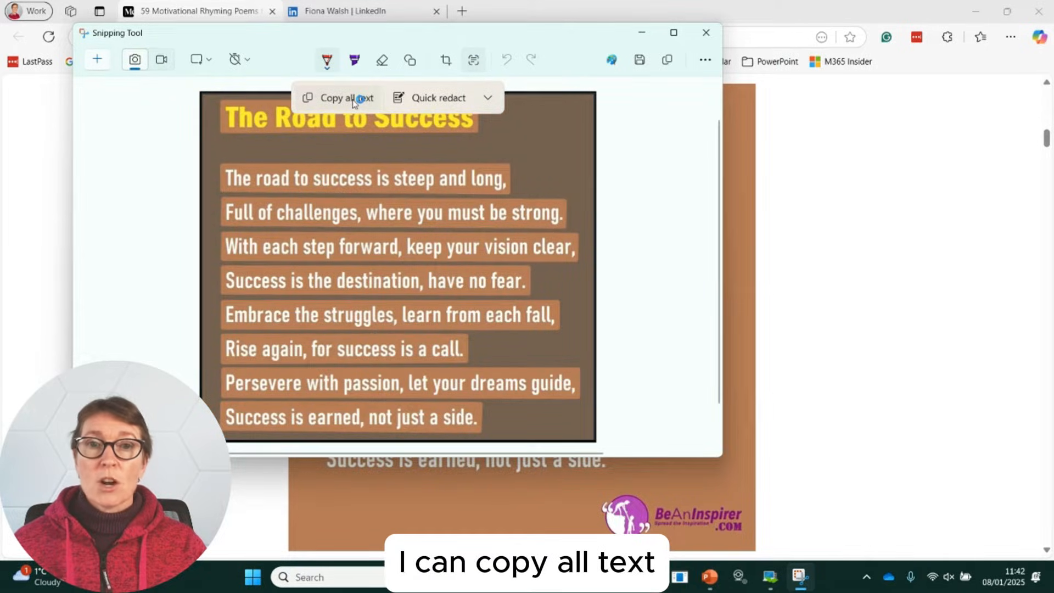
{"action": "left_click", "coordinate": [344, 98]}
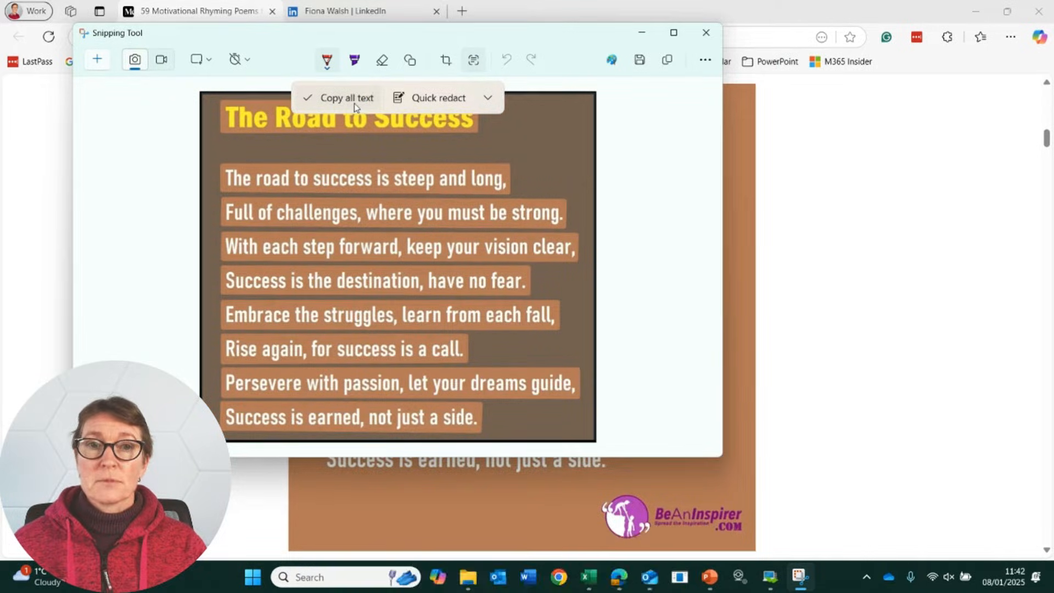
{"action": "left_click", "coordinate": [343, 98]}
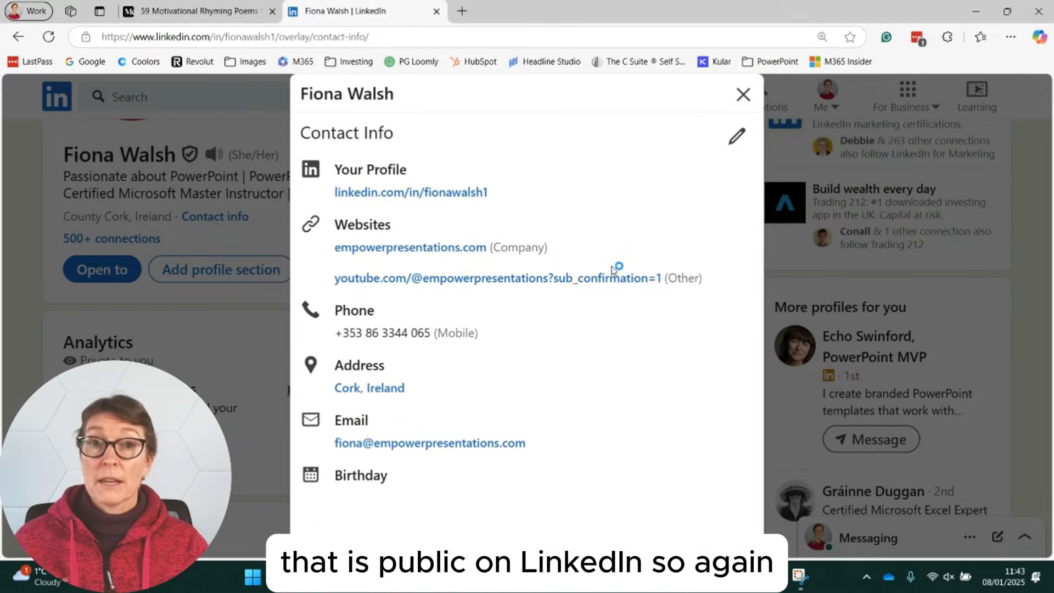
{"action": "mouse_move", "coordinate": [607, 270]}
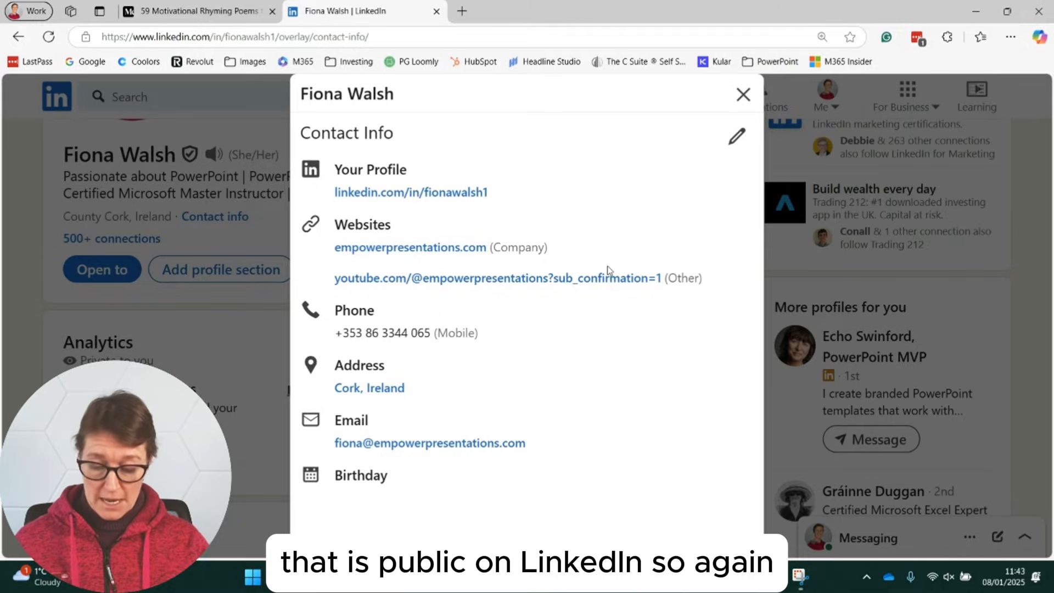
Step: Snip the LinkedIn Contact Info panel showing phone, address and email
{"action": "key", "text": "Win+Shift+S"}
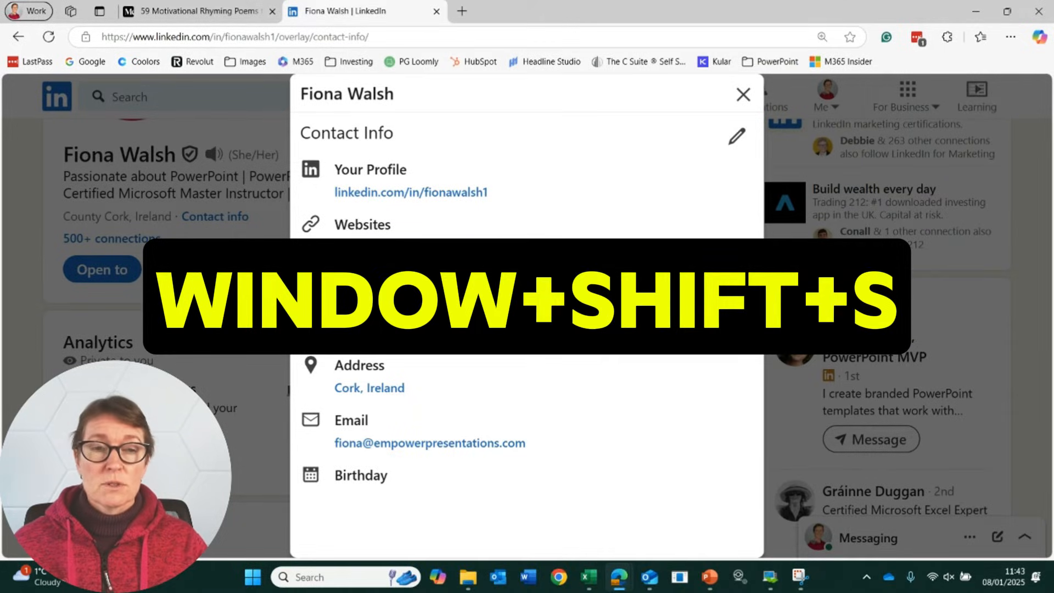
{"action": "key", "text": "Win+Shift+S"}
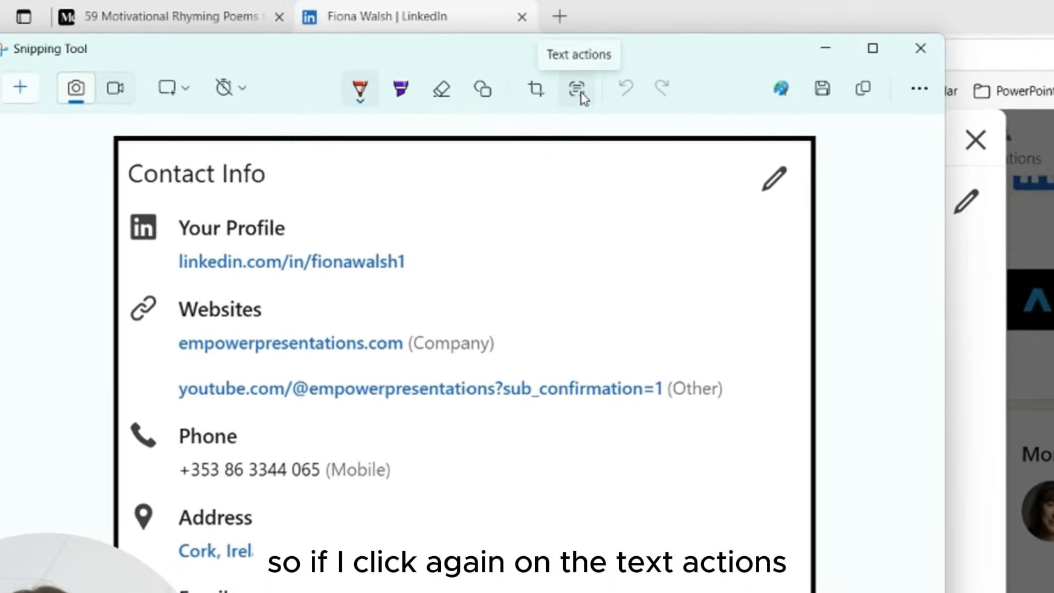
Step: Quick redact the phone number and email address in the contact info snip
{"action": "left_click", "coordinate": [579, 89]}
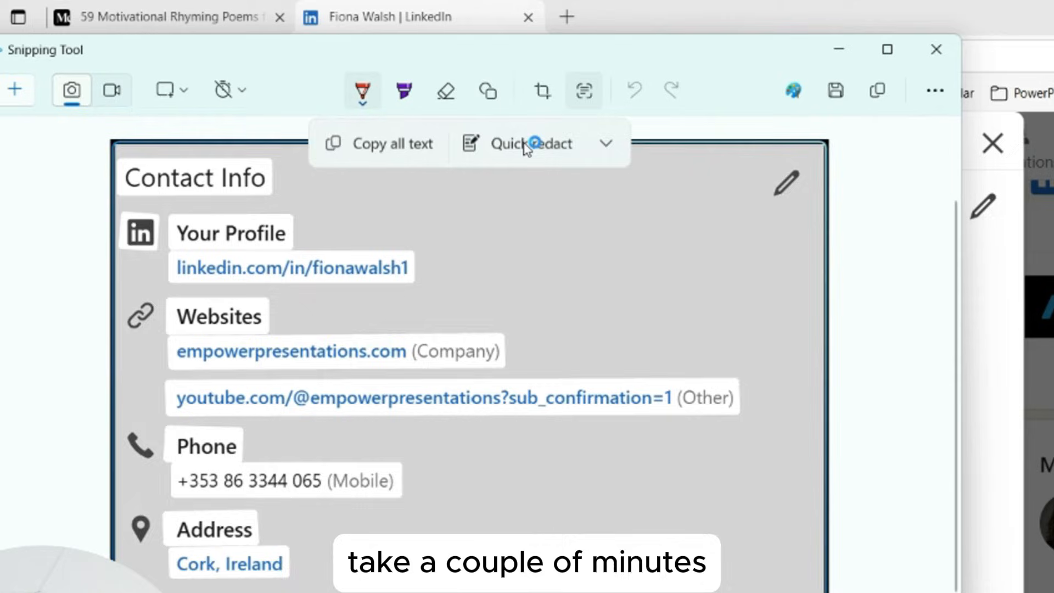
{"action": "mouse_move", "coordinate": [262, 203]}
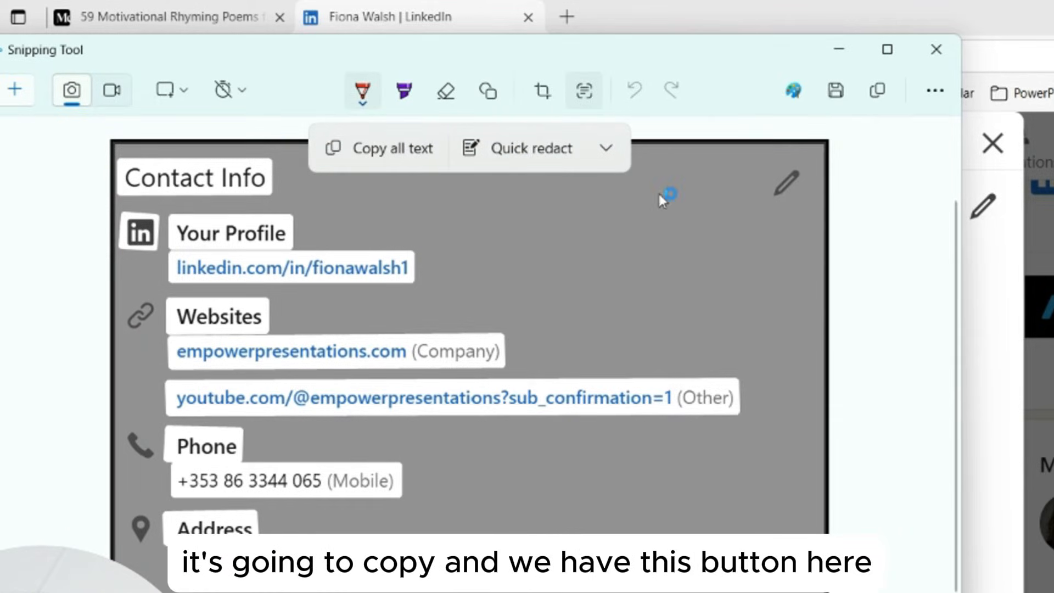
{"action": "mouse_move", "coordinate": [530, 148]}
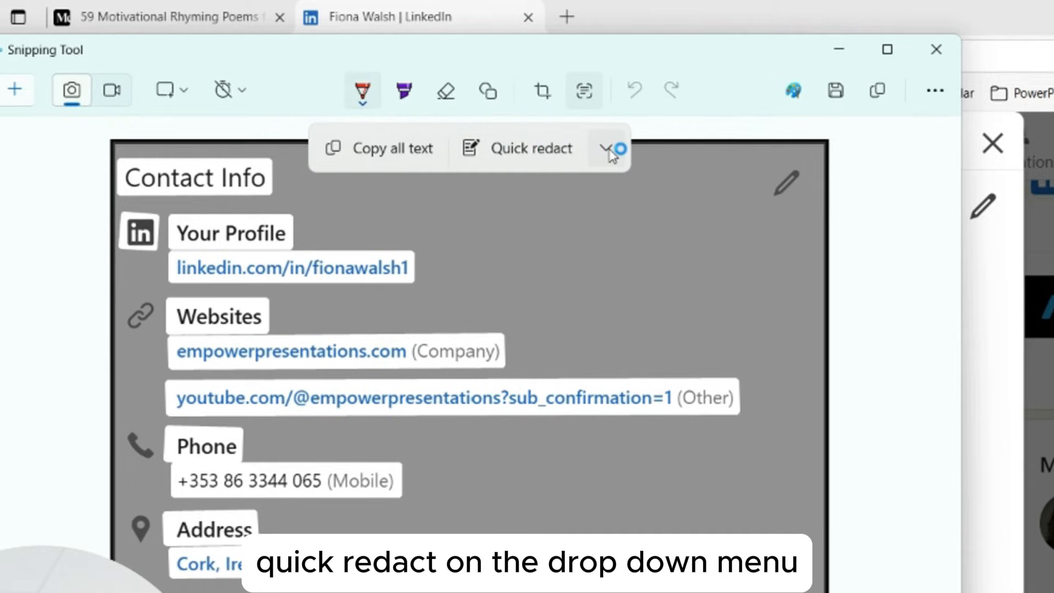
{"action": "left_click", "coordinate": [608, 148]}
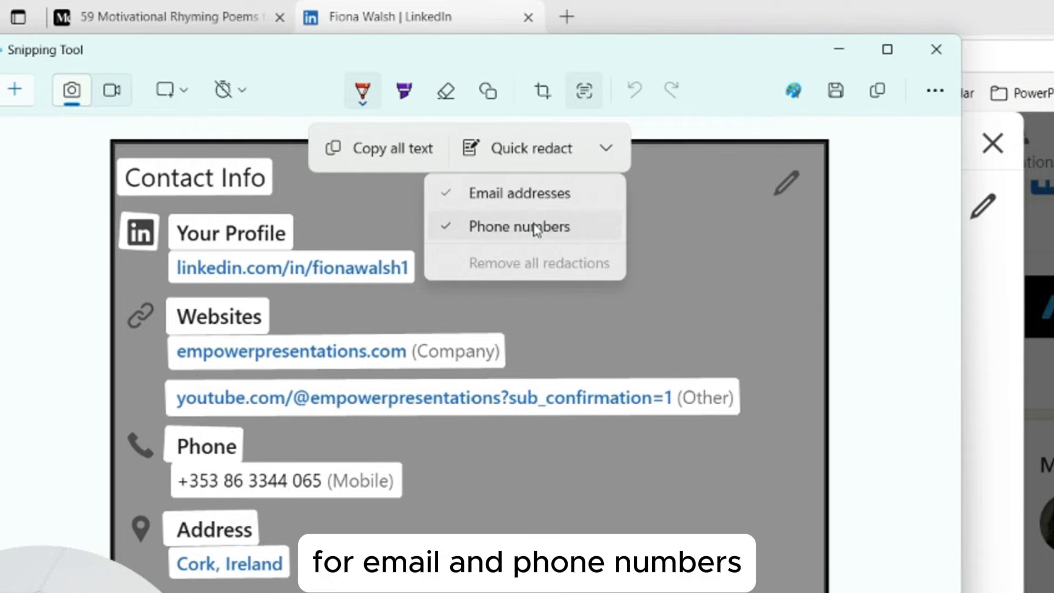
{"action": "left_click", "coordinate": [532, 148]}
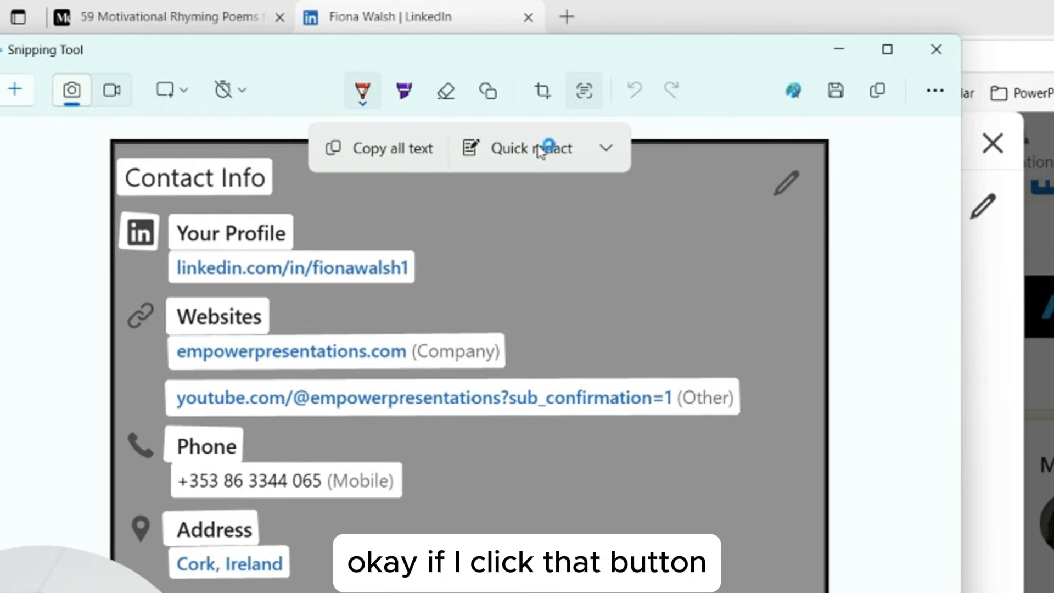
{"action": "left_click", "coordinate": [534, 148]}
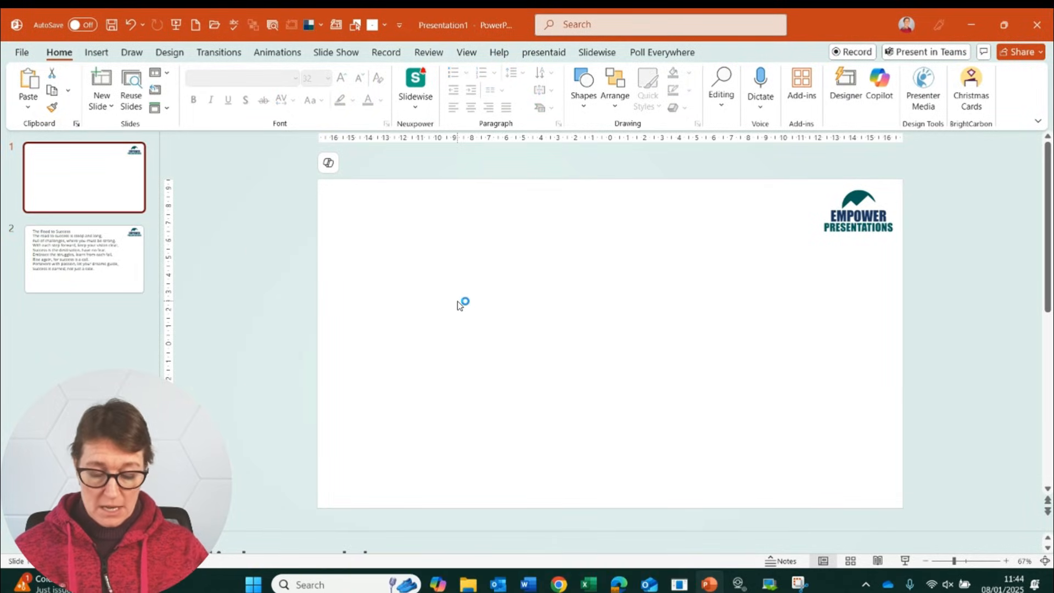
Step: Paste the redacted contact info snip onto the first PowerPoint slide
{"action": "key", "text": "ctrl+v"}
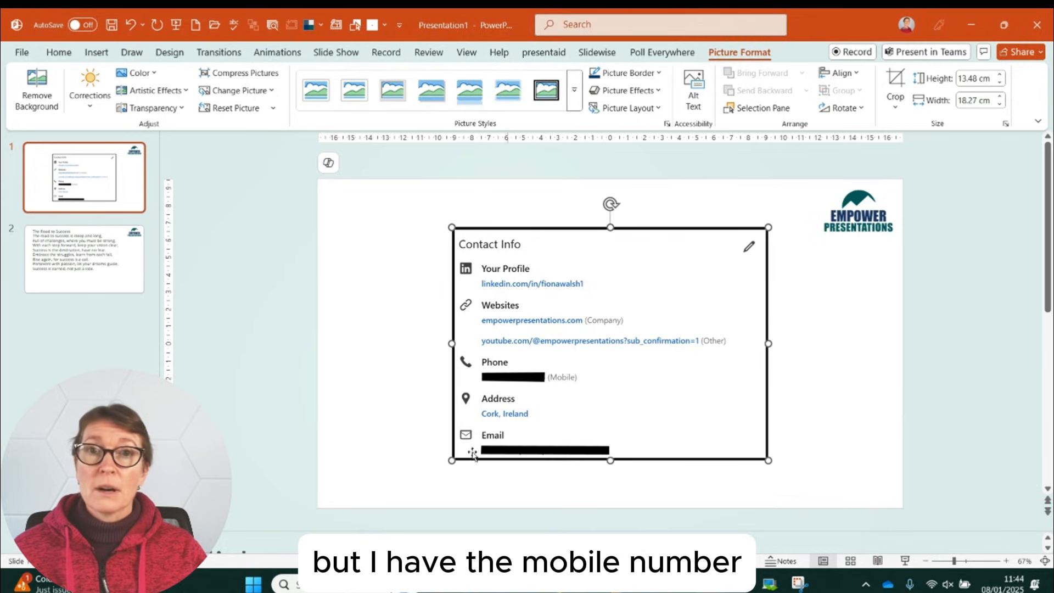
{"action": "mouse_move", "coordinate": [641, 420]}
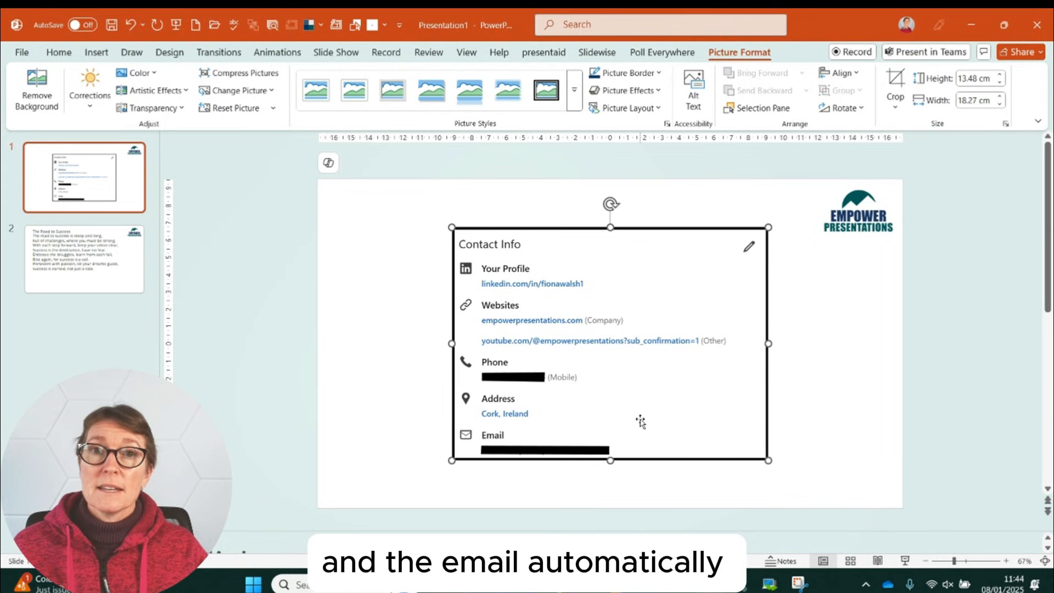